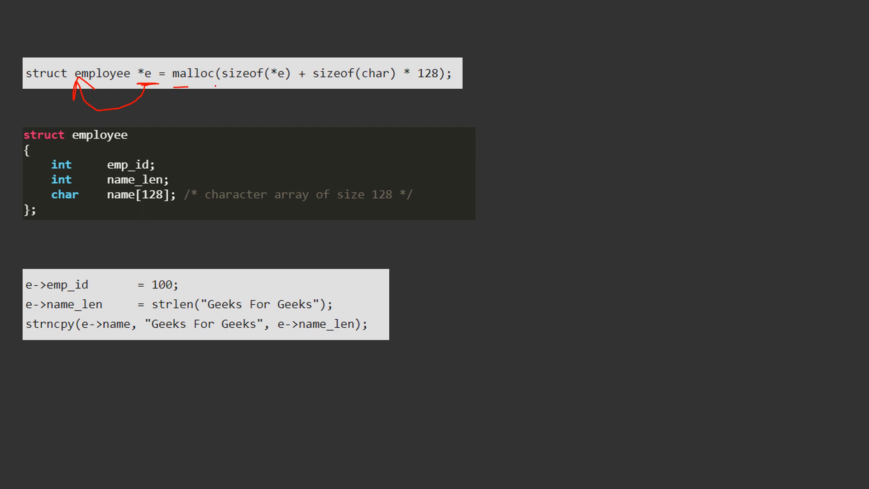
# Underline the malloc size expression and annotate sizeof(char) * 128 with an arrow and a '+128' note.
pyautogui.moveTo(166, 87); pyautogui.dragTo(217, 84)
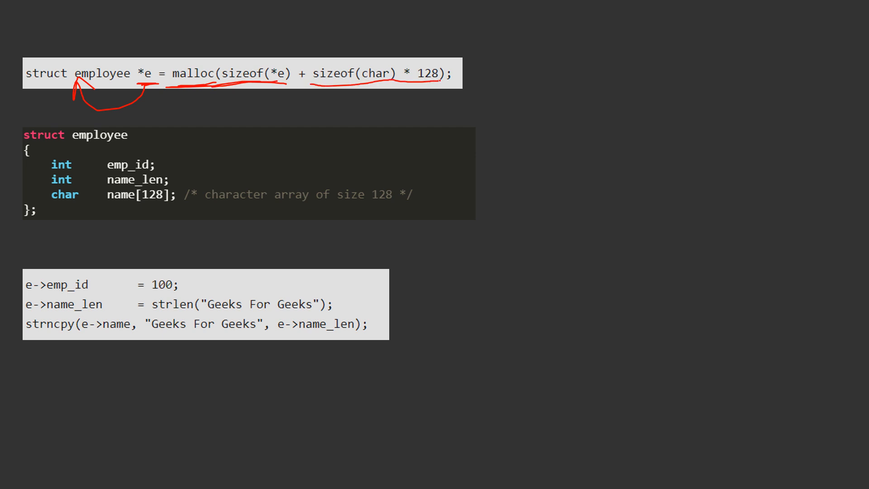
pyautogui.moveTo(381, 78); pyautogui.dragTo(381, 43)
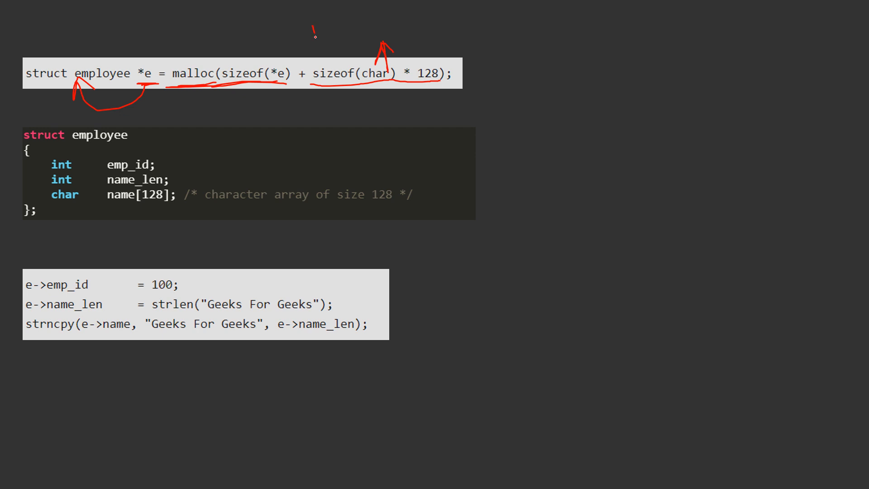
pyautogui.moveTo(304, 37); pyautogui.dragTo(352, 31)
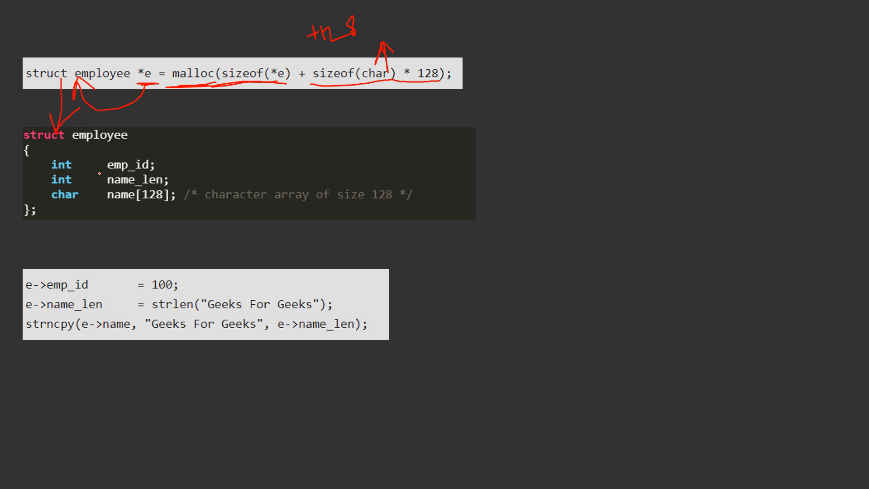
# Tick the emp_id and name_len fields and circle the struct employee definition with name[128].
pyautogui.moveTo(157, 162); pyautogui.dragTo(171, 149)
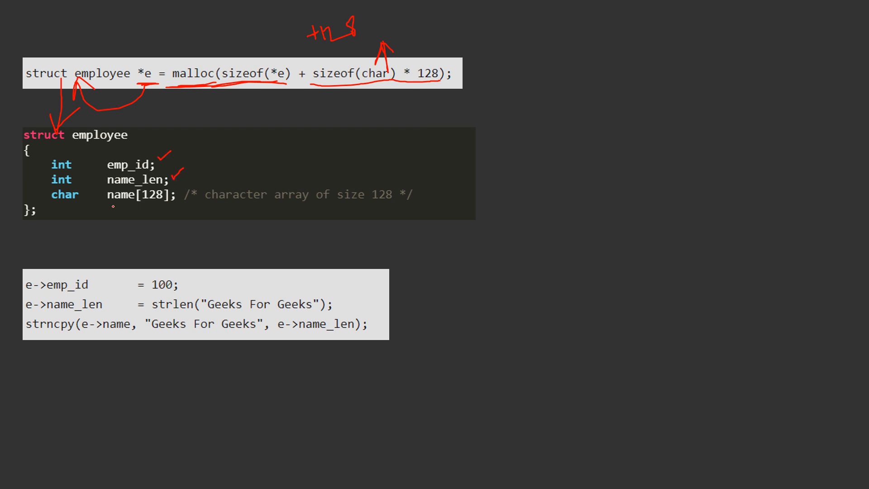
pyautogui.moveTo(99, 208); pyautogui.dragTo(147, 201)
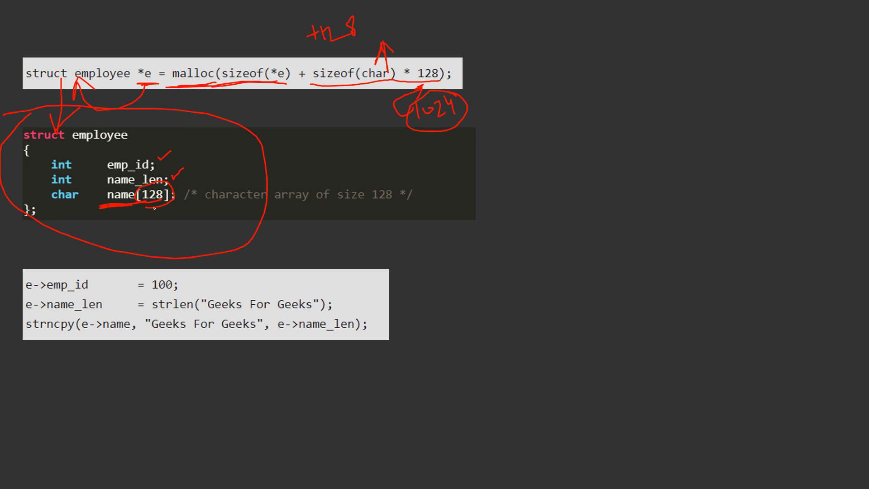
# Write a '1024' note beneath name[128], underlined, with an arrow toward the assignments.
pyautogui.moveTo(152, 217); pyautogui.dragTo(191, 208)
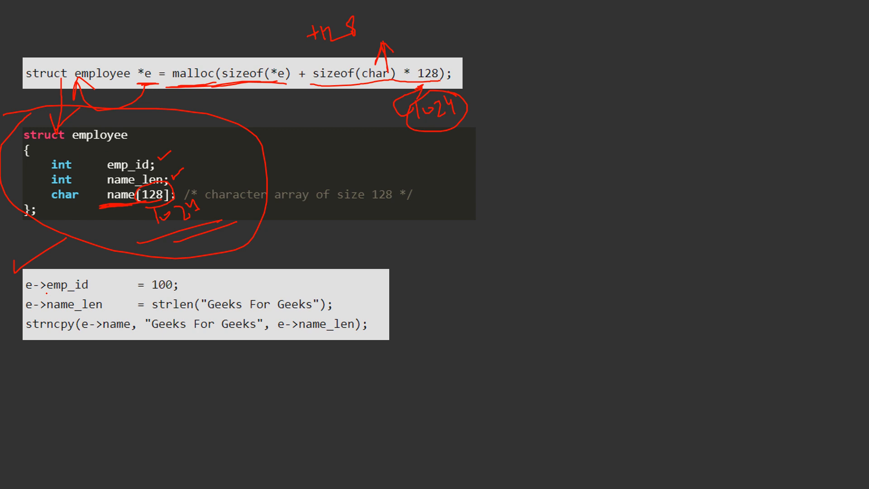
# Underline emp_id in the first assignment and the Geeks For Geeks string in strlen.
pyautogui.moveTo(45, 292); pyautogui.dragTo(82, 291)
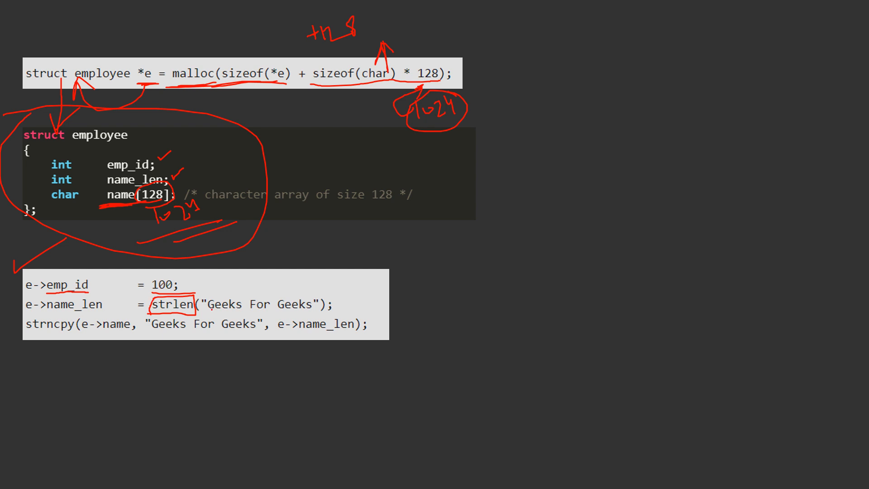
pyautogui.moveTo(199, 311); pyautogui.dragTo(327, 311)
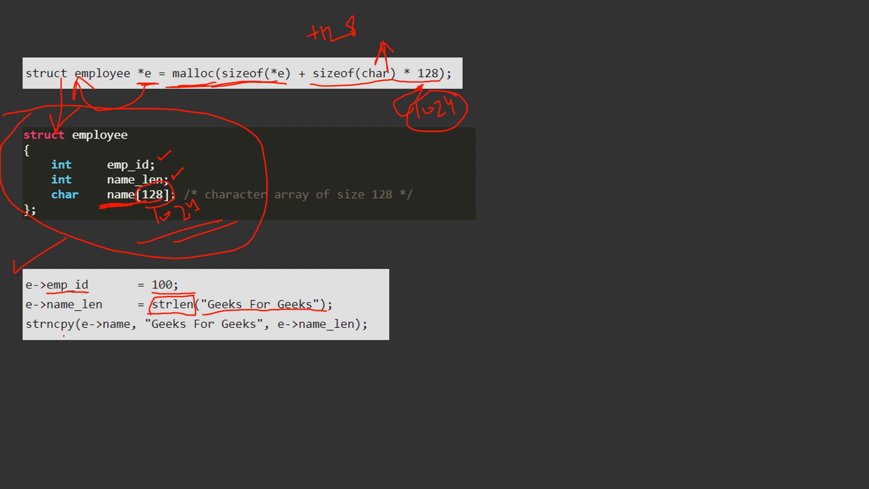
# Underline the strncpy call: its name, e->name and the string, and e->name_len.
pyautogui.moveTo(28, 337); pyautogui.dragTo(75, 334)
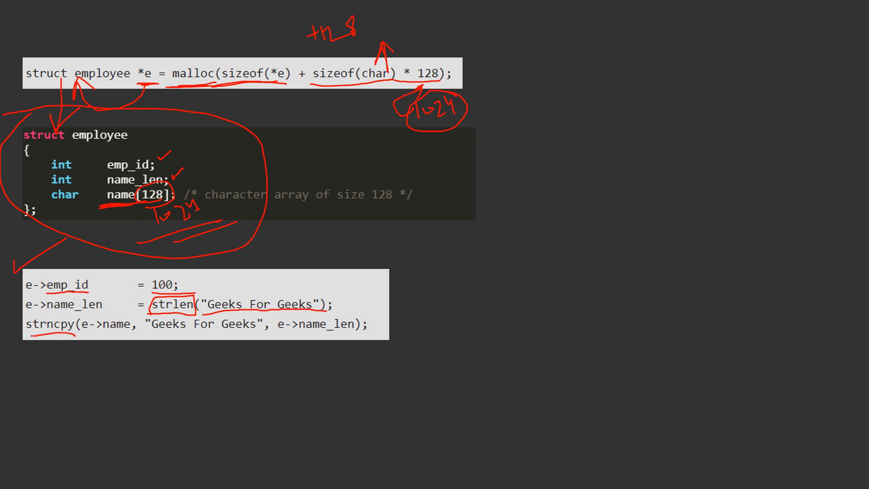
pyautogui.moveTo(81, 330); pyautogui.dragTo(105, 332)
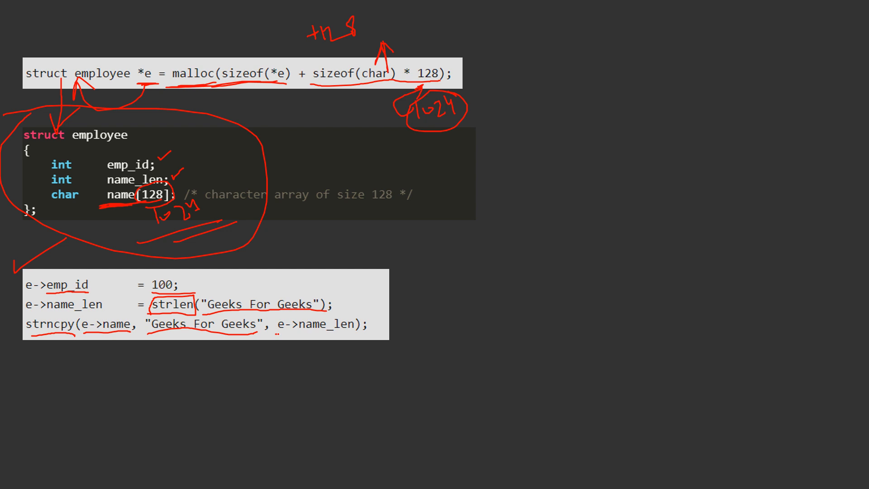
pyautogui.moveTo(277, 337); pyautogui.dragTo(360, 337)
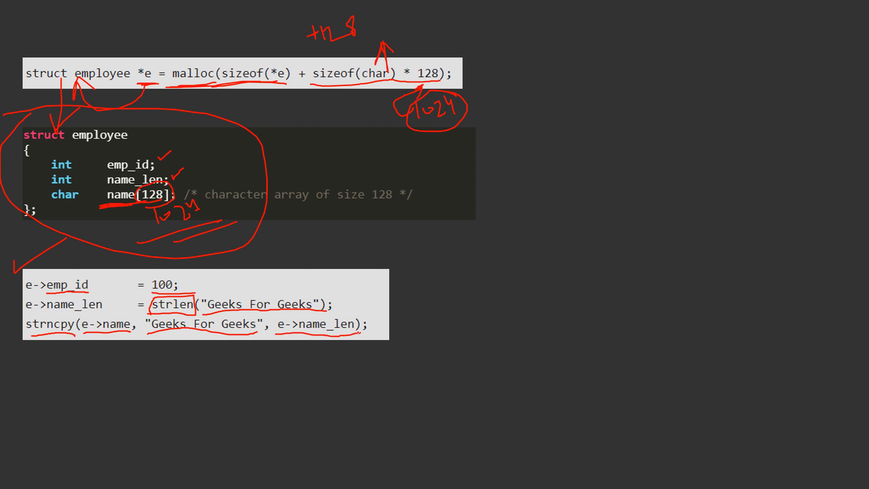